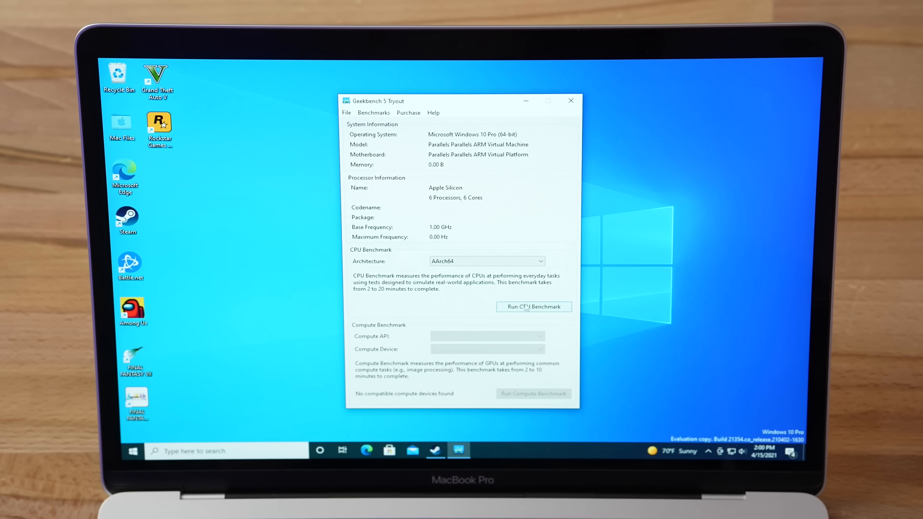
Download the Parallels Desktop free trial from parallels.com in Safari.
left_click(533, 307)
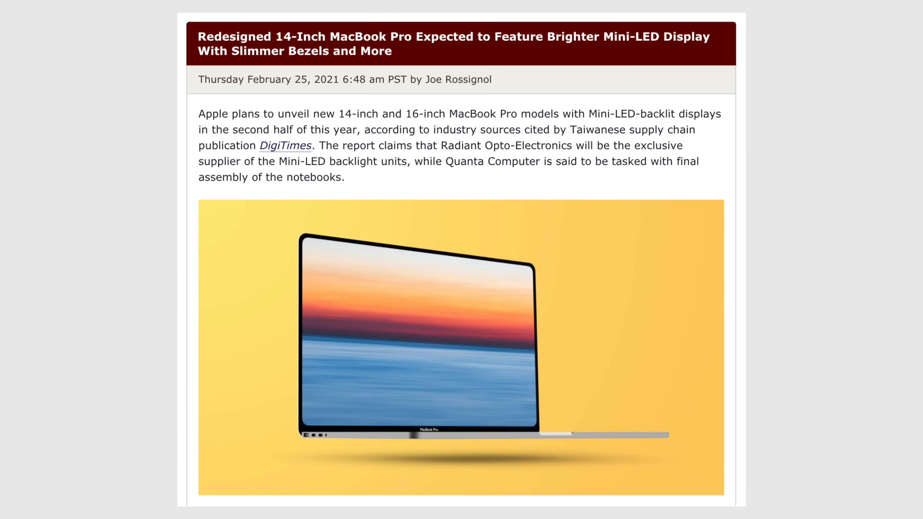
scroll("up", 3)
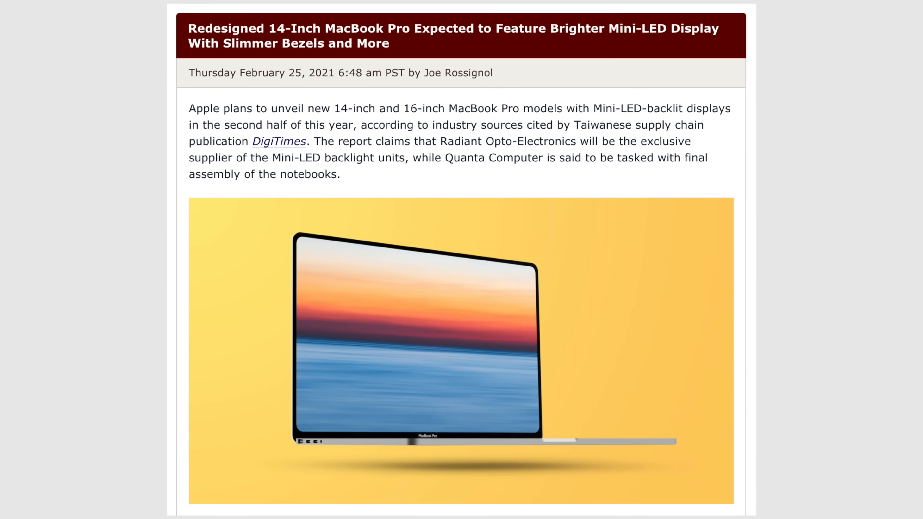
scroll("up", 3)
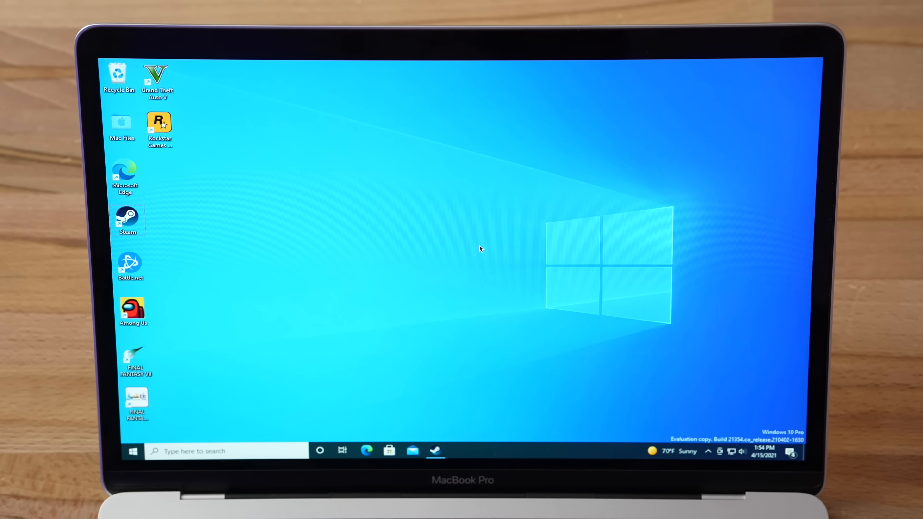
mouse_move(451, 271)
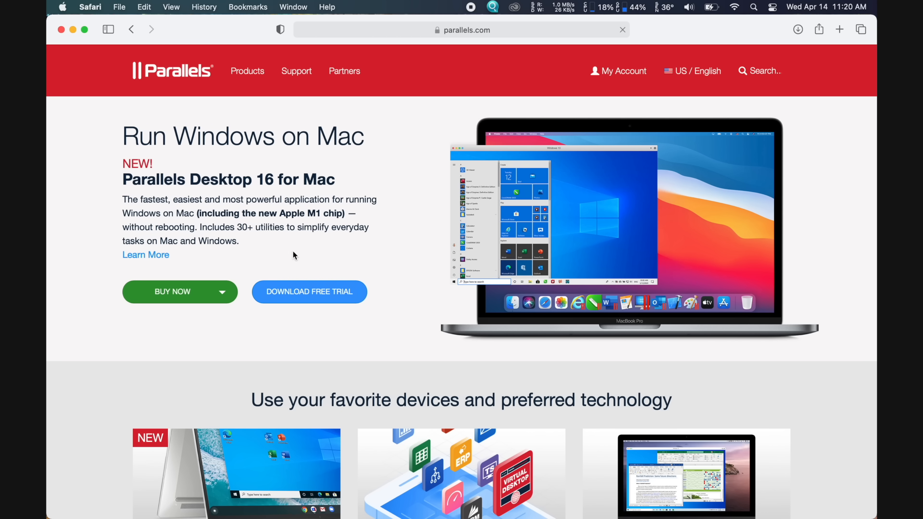
left_click(309, 292)
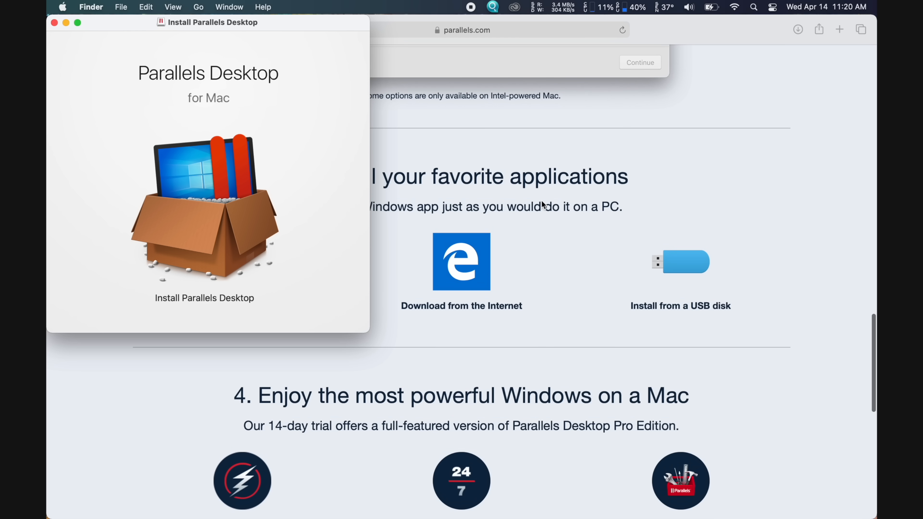
Launch the Install Parallels Desktop installer from the disk image and confirm opening it.
double_click(205, 207)
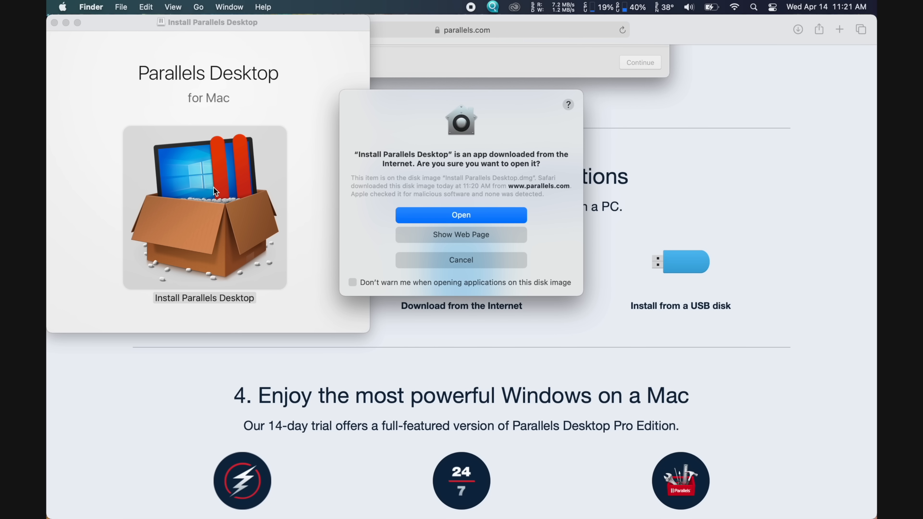
mouse_move(443, 215)
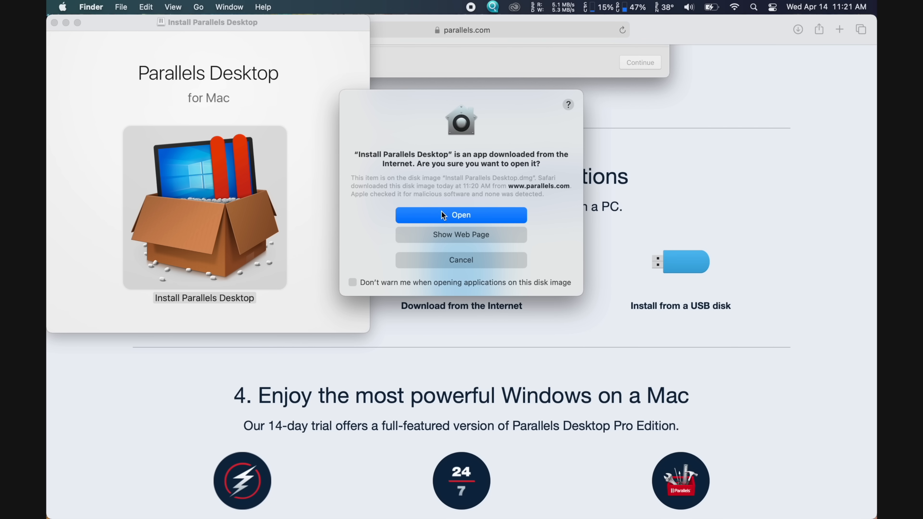
left_click(461, 215)
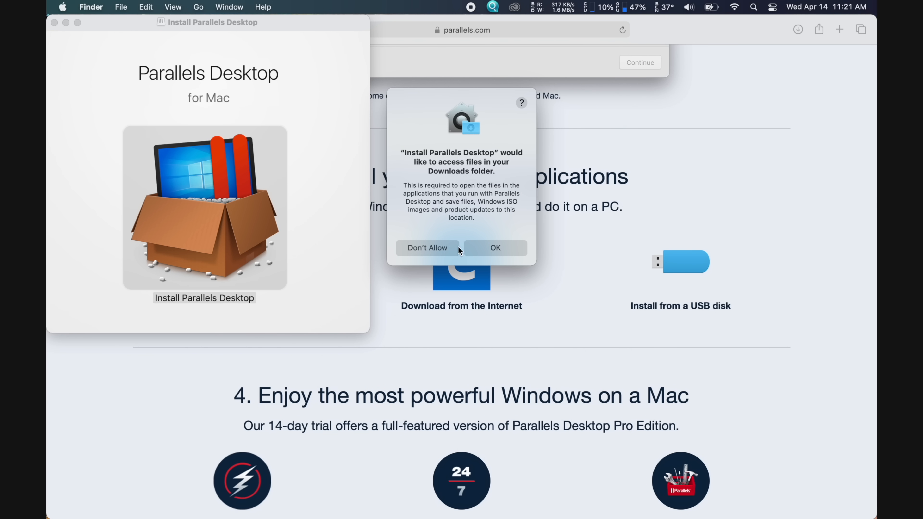
Grant Downloads and Desktop folder access, accept the license, and continue past the M1 chip notice.
left_click(494, 248)
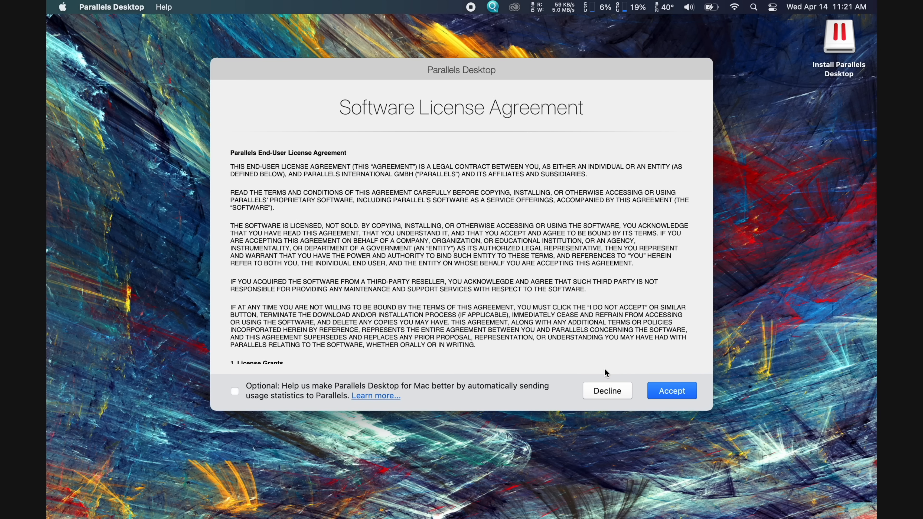
left_click(671, 390)
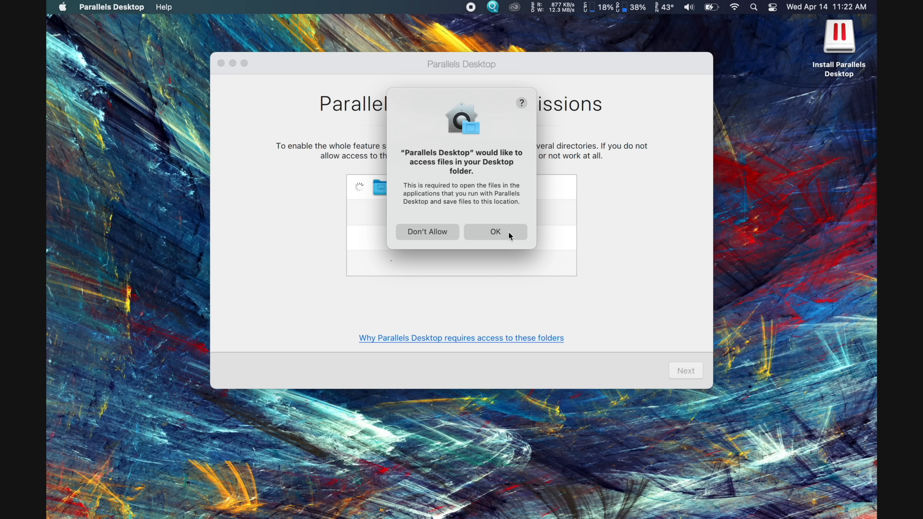
left_click(495, 231)
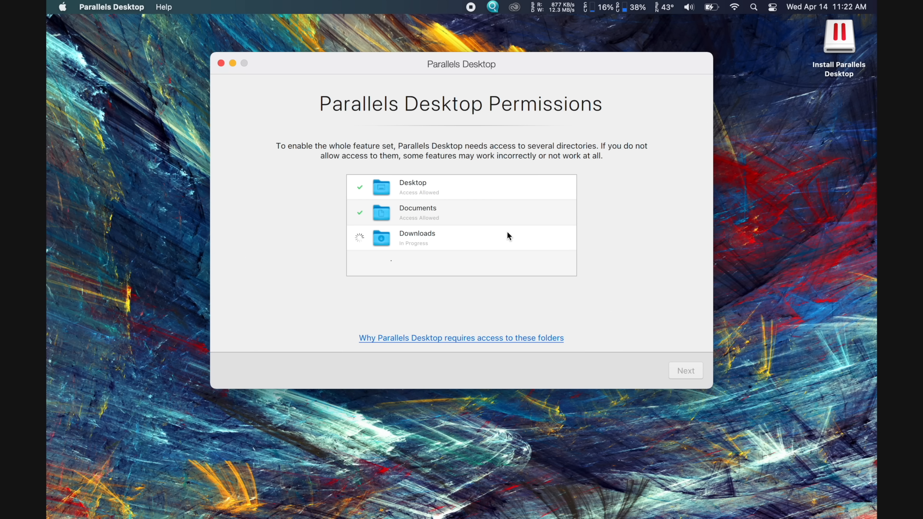
left_click(685, 370)
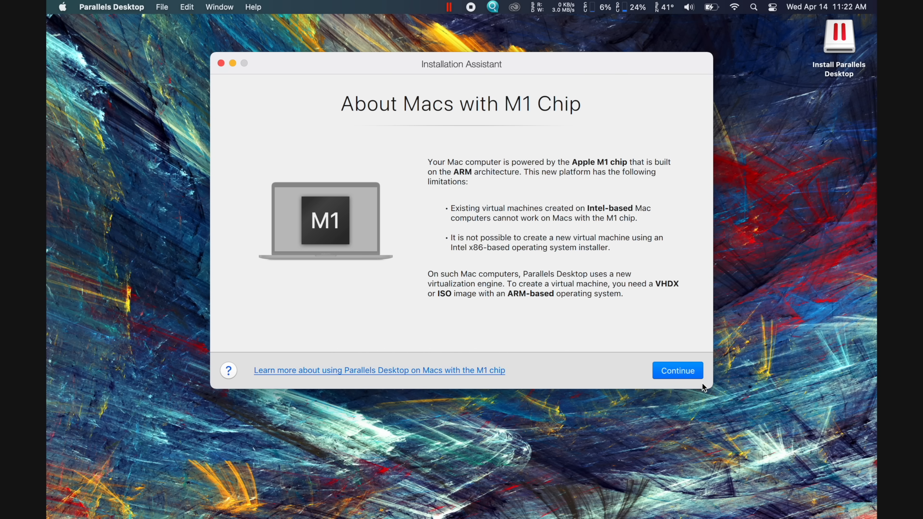
left_click(677, 370)
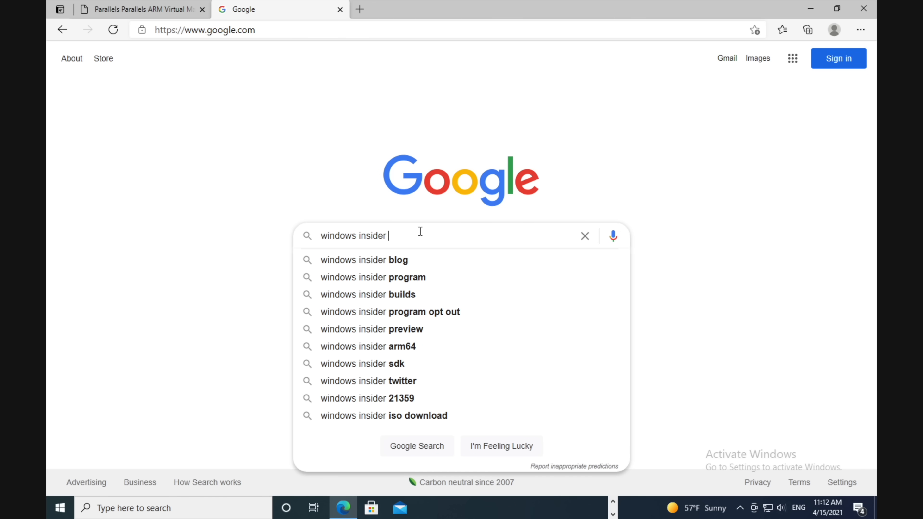
Find the Windows Insider Program site, start registering and sign in with the Microsoft account.
left_click(372, 277)
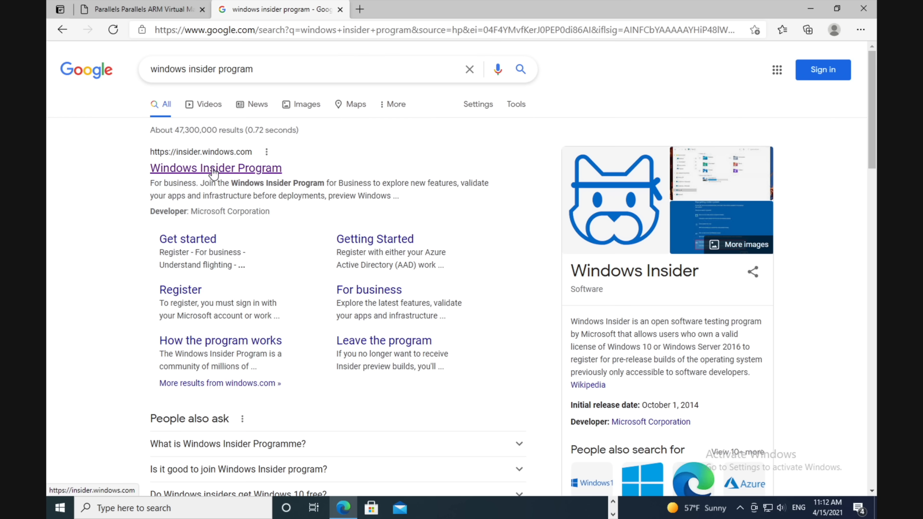
left_click(215, 168)
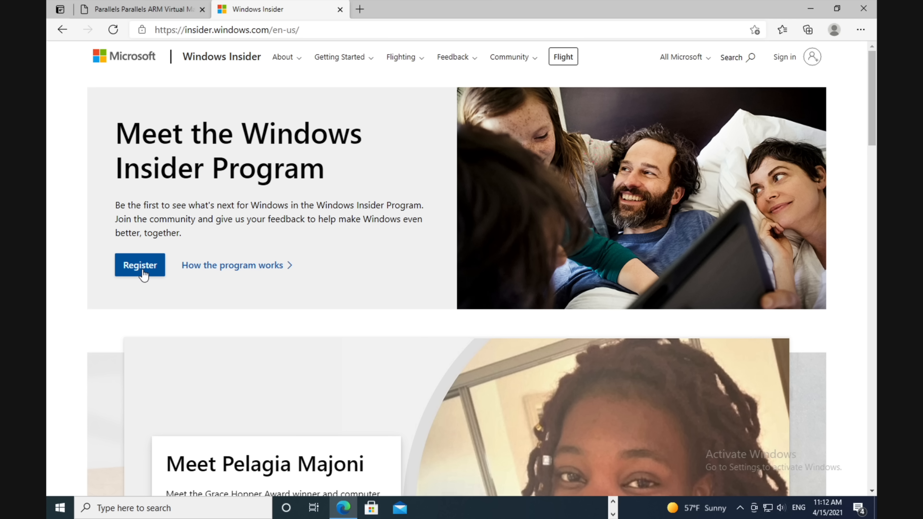
left_click(139, 265)
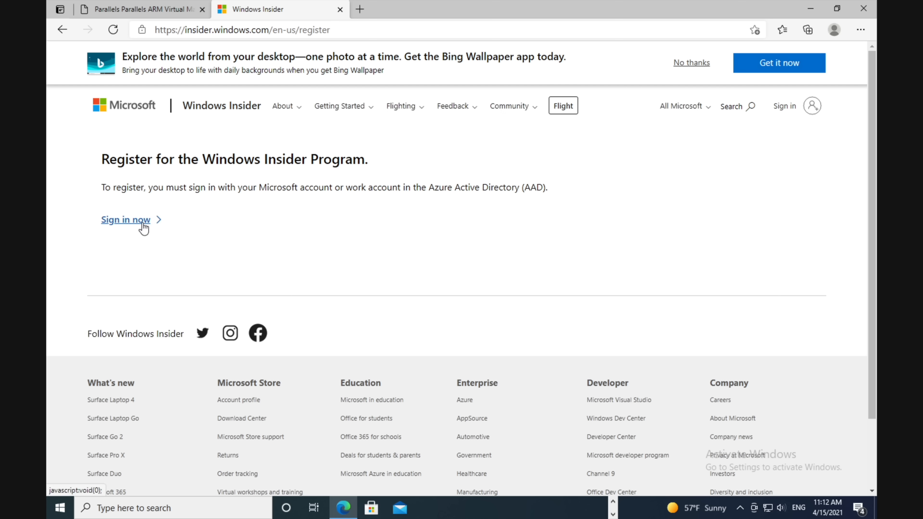
left_click(125, 219)
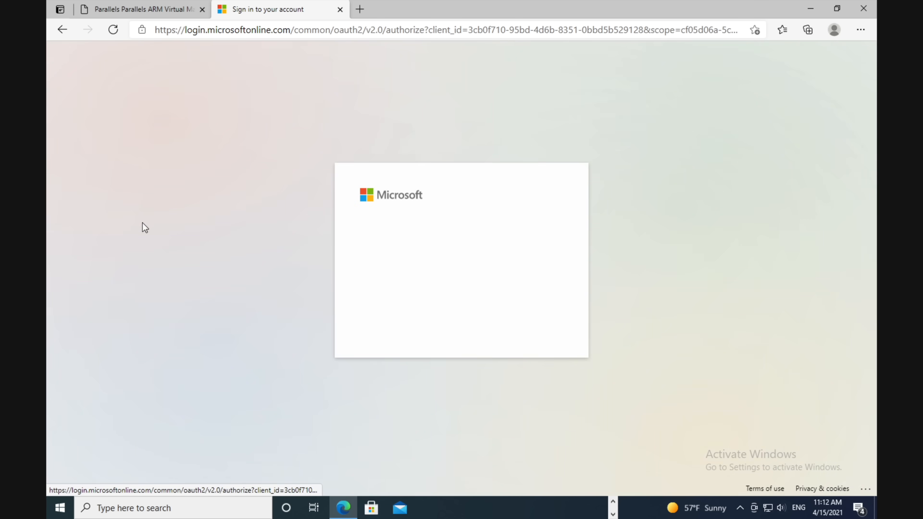
type("vadi")
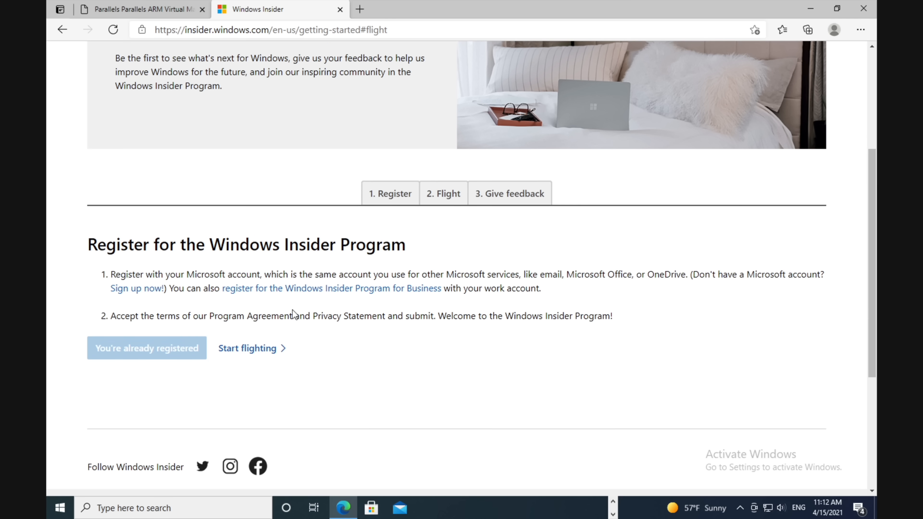
Bring up the Start flighting instructions and read through the steps.
scroll("down", 3)
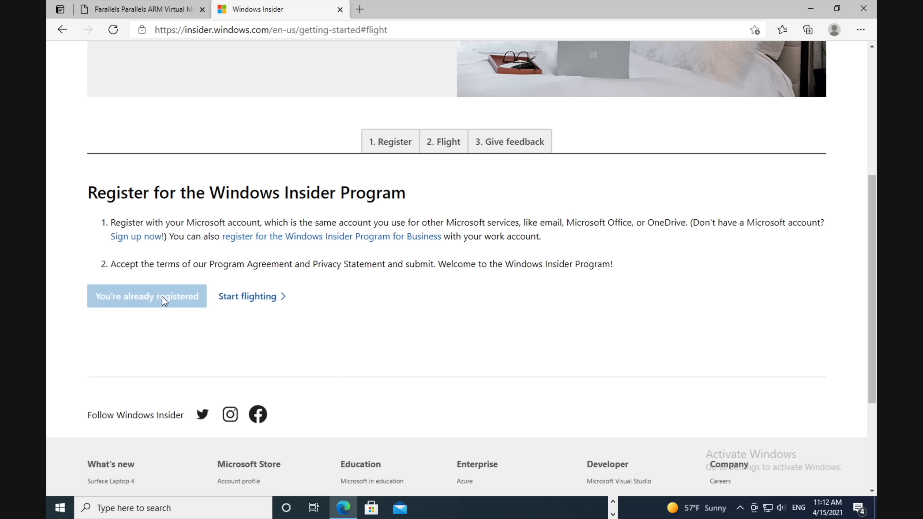
mouse_move(185, 299)
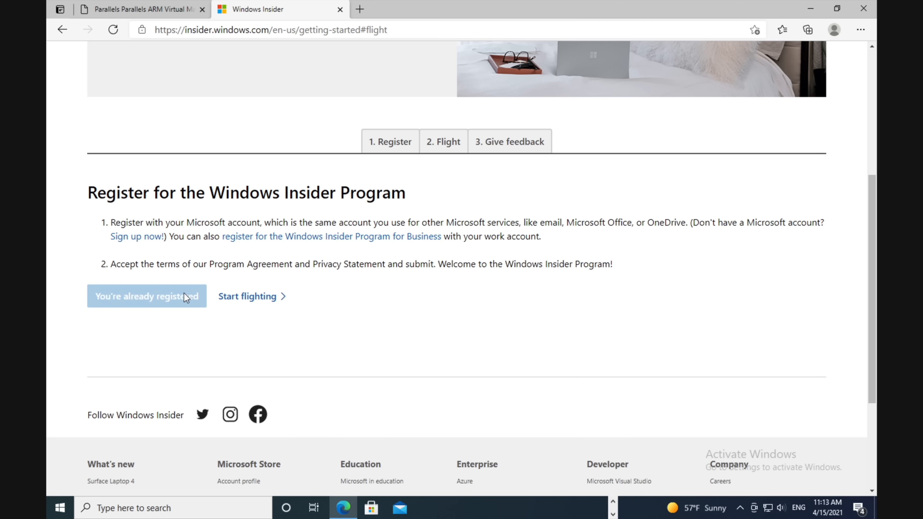
left_click(247, 296)
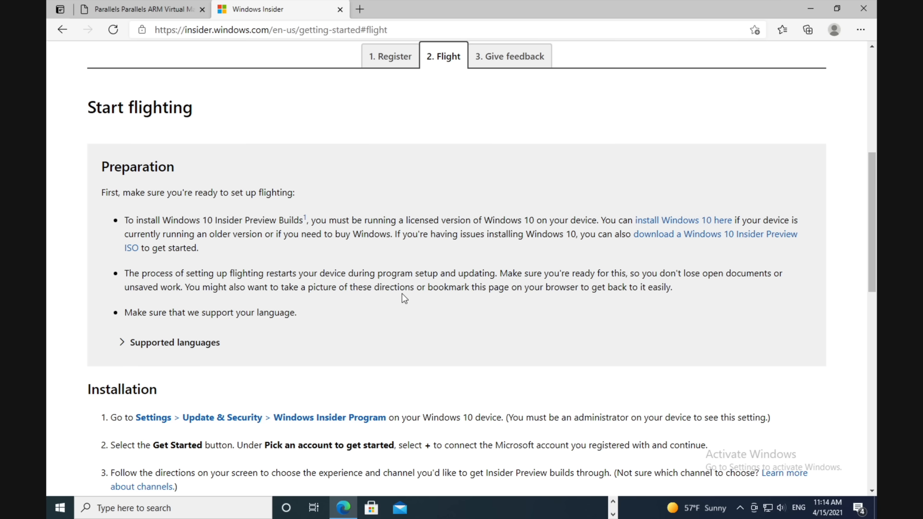
scroll("down", 3)
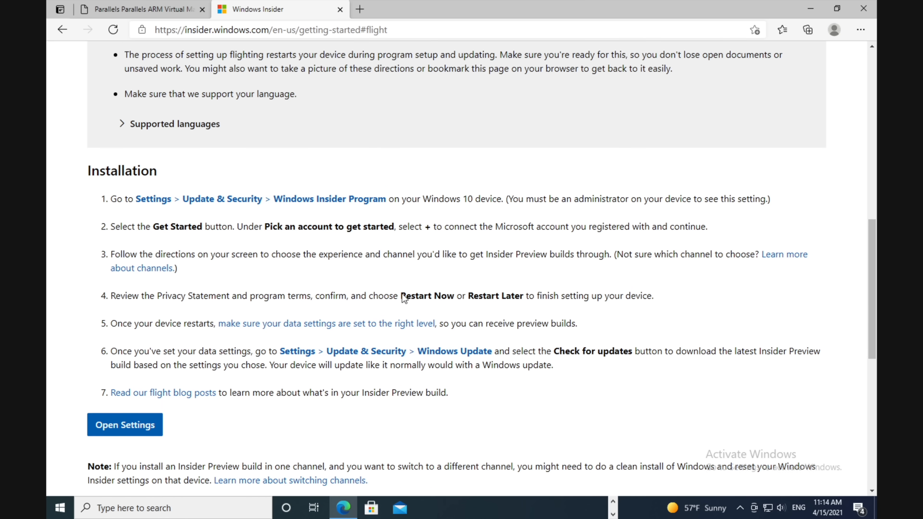
scroll("down", 3)
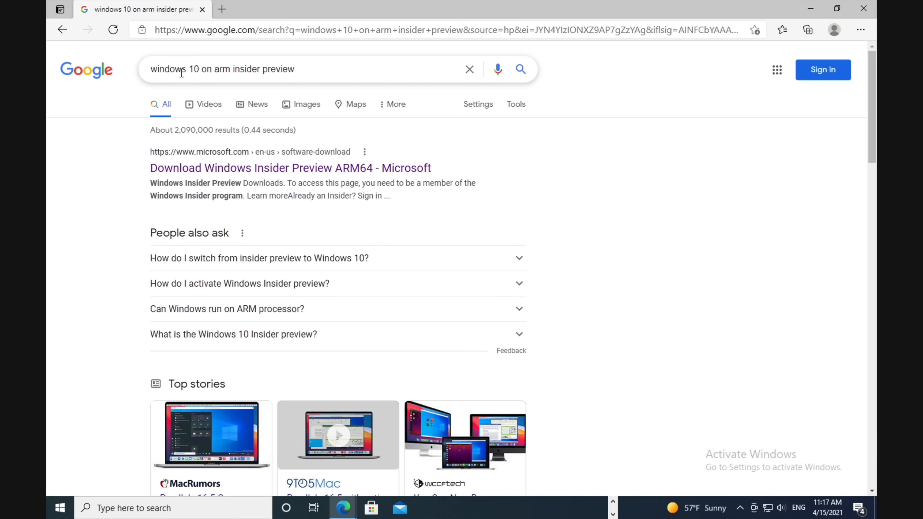
mouse_move(233, 68)
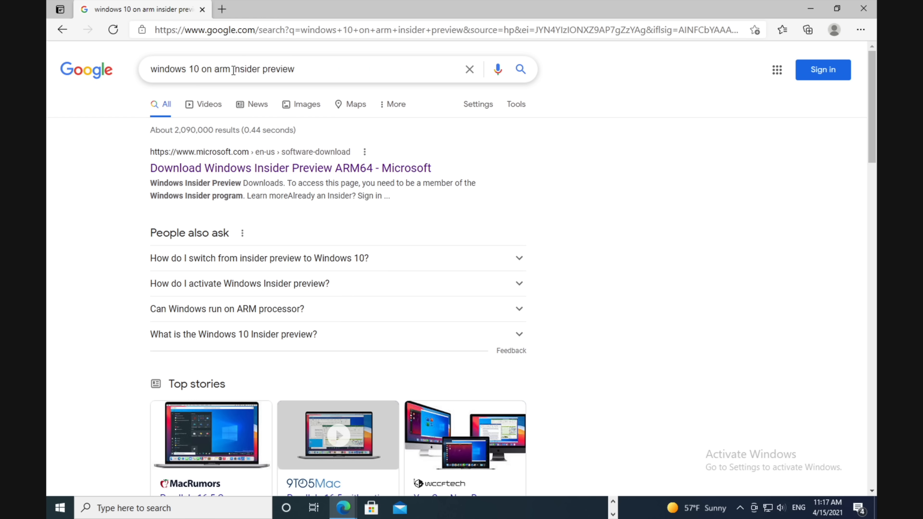
mouse_move(246, 176)
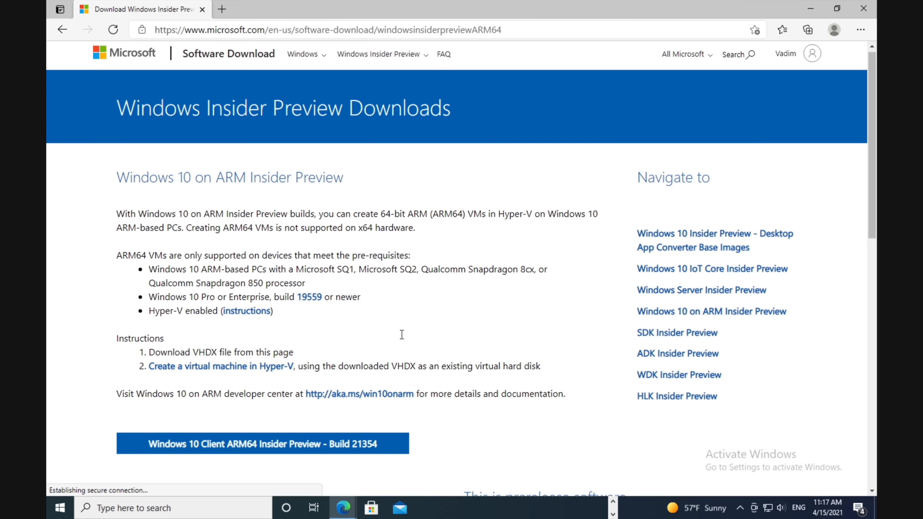
Download the Windows 10 Client ARM64 Insider Preview Build 21354.
scroll("down", 3)
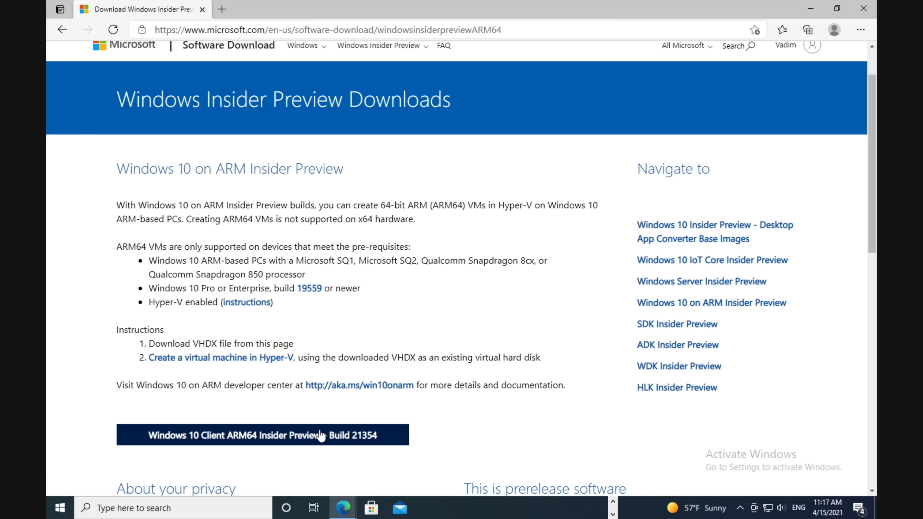
left_click(262, 435)
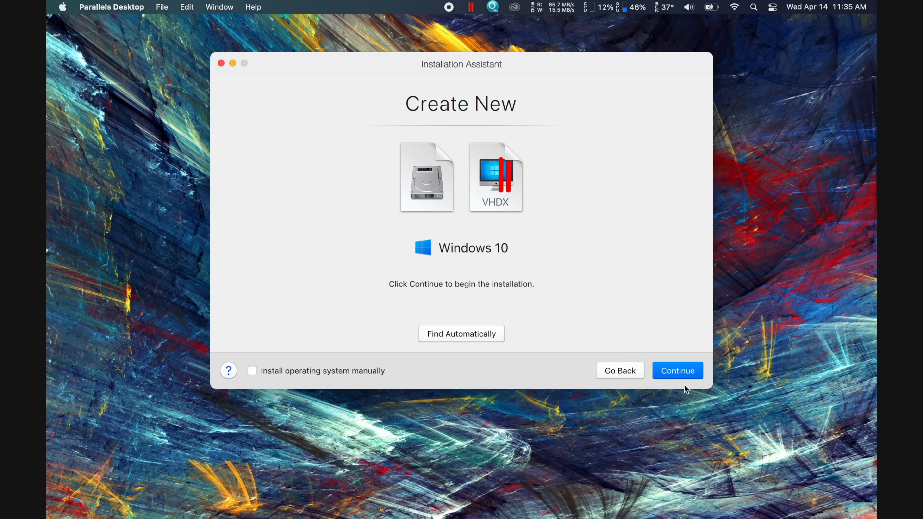
Create the Windows 10 VM from the VHDX for Games only with 'Customize settings before installation' ticked.
left_click(677, 370)
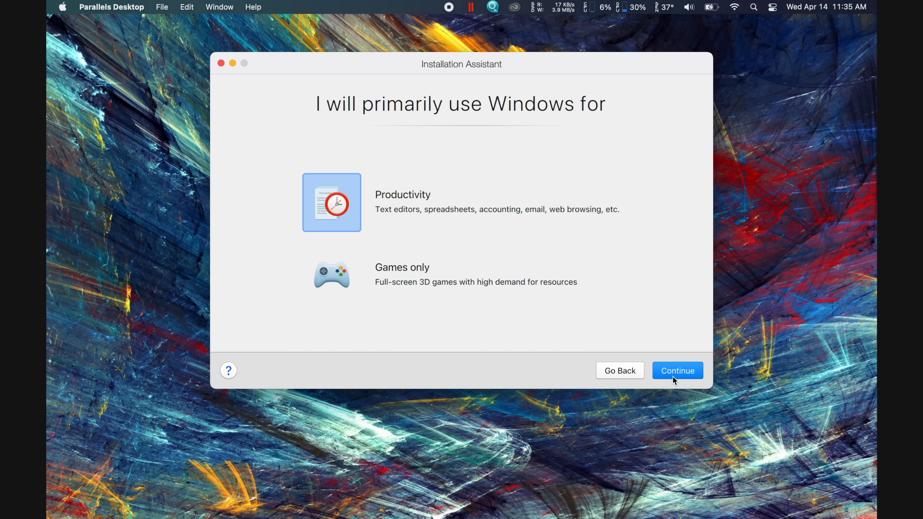
left_click(331, 275)
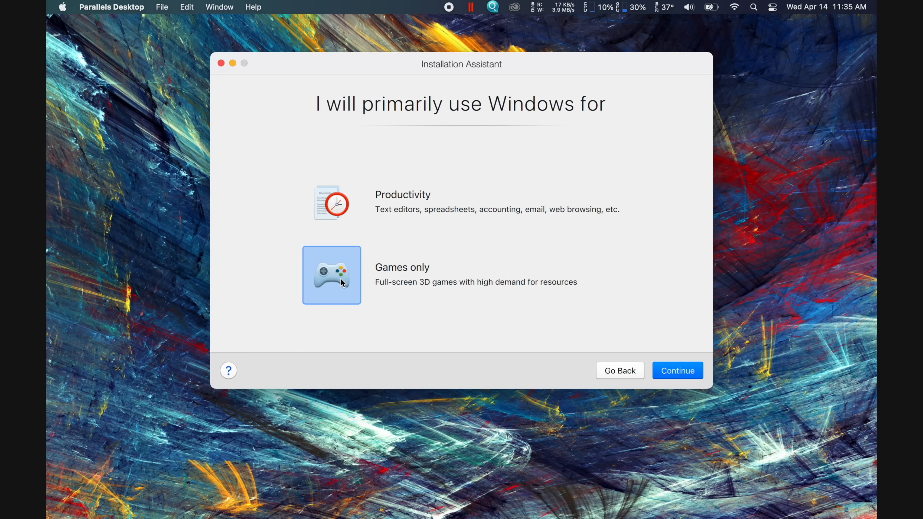
left_click(677, 370)
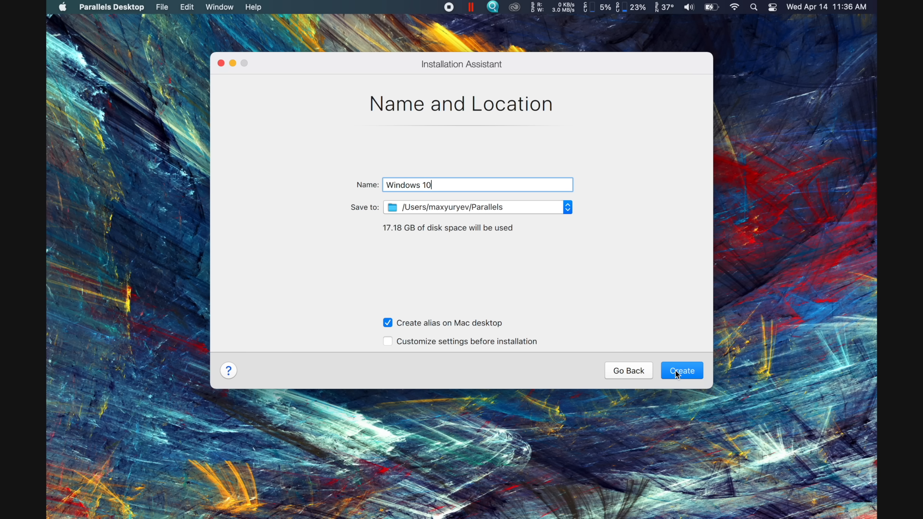
left_click(388, 341)
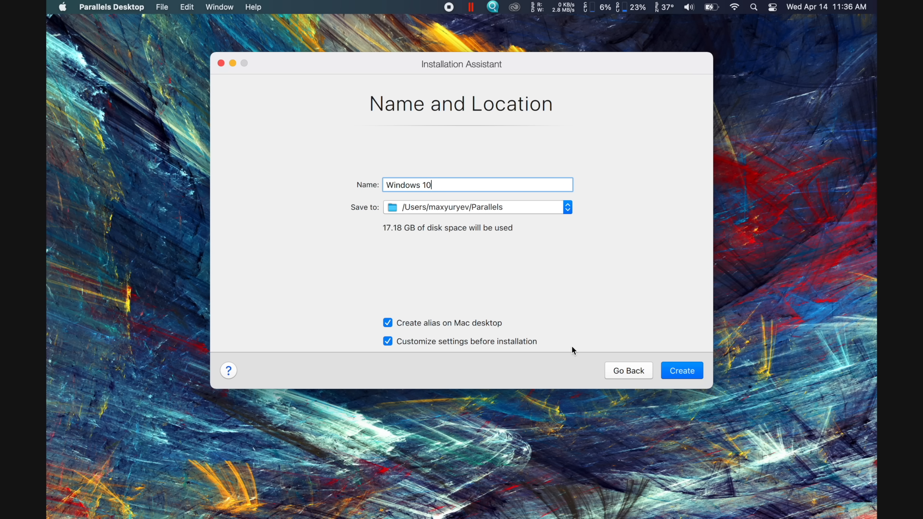
left_click(682, 370)
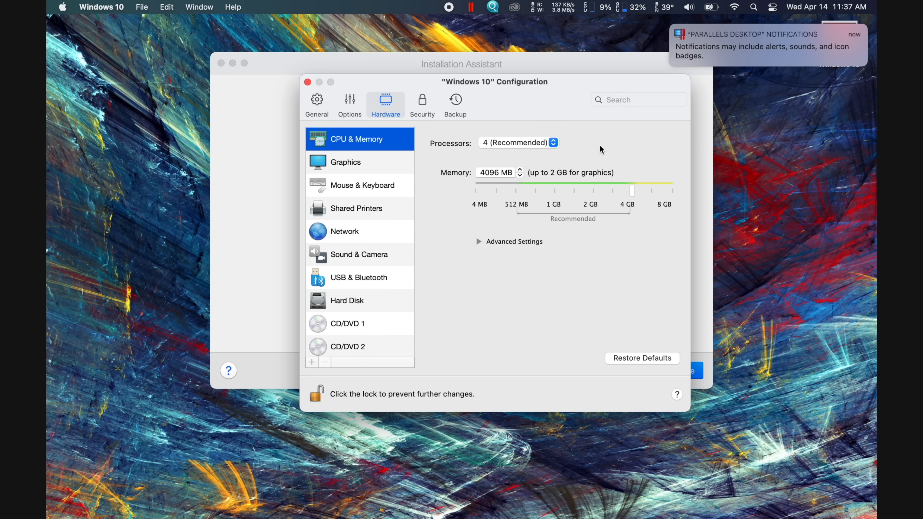
mouse_move(562, 143)
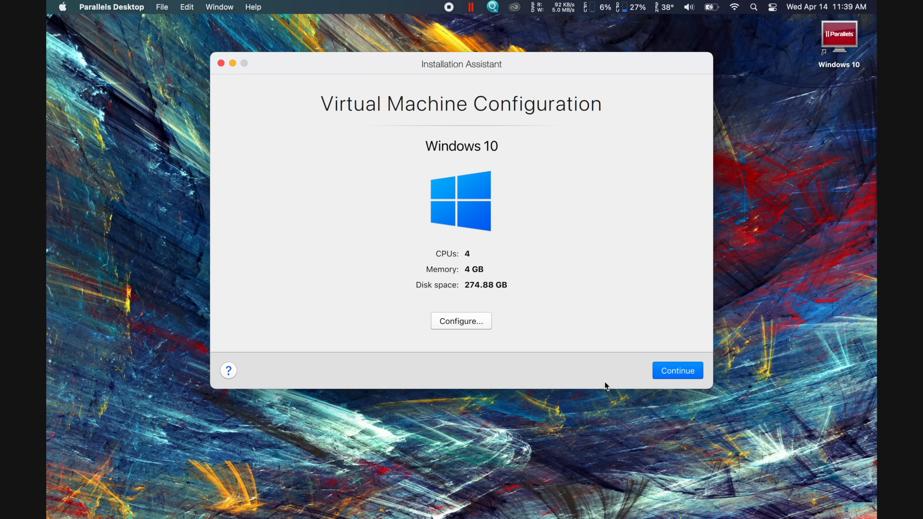
Start the configured Windows 10 VM and allow it camera and microphone access.
left_click(677, 370)
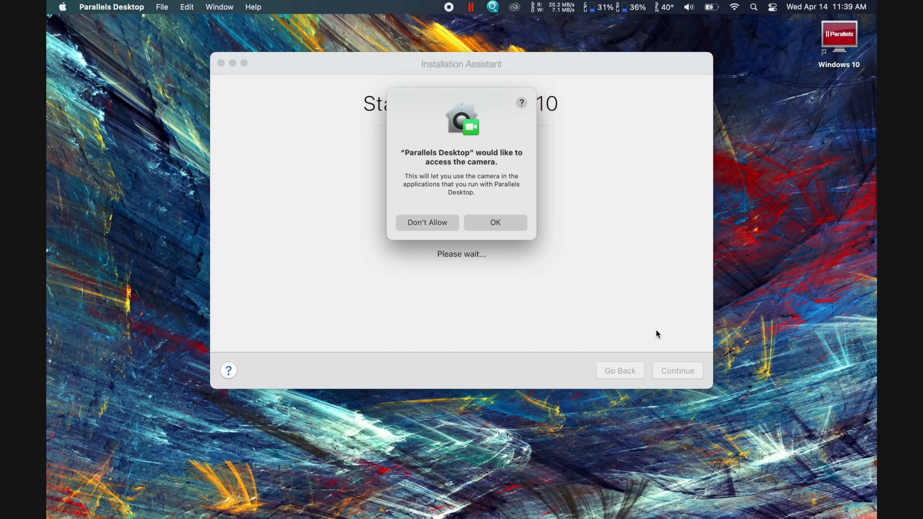
left_click(495, 223)
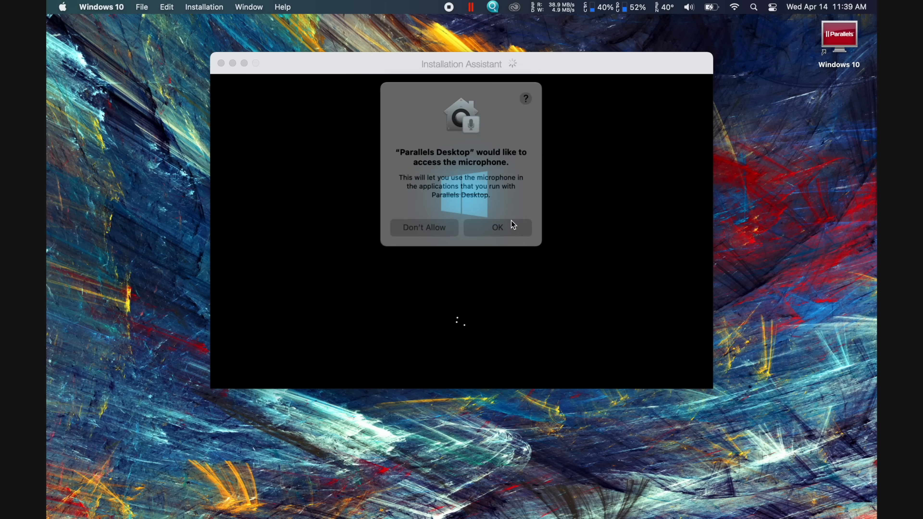
left_click(498, 227)
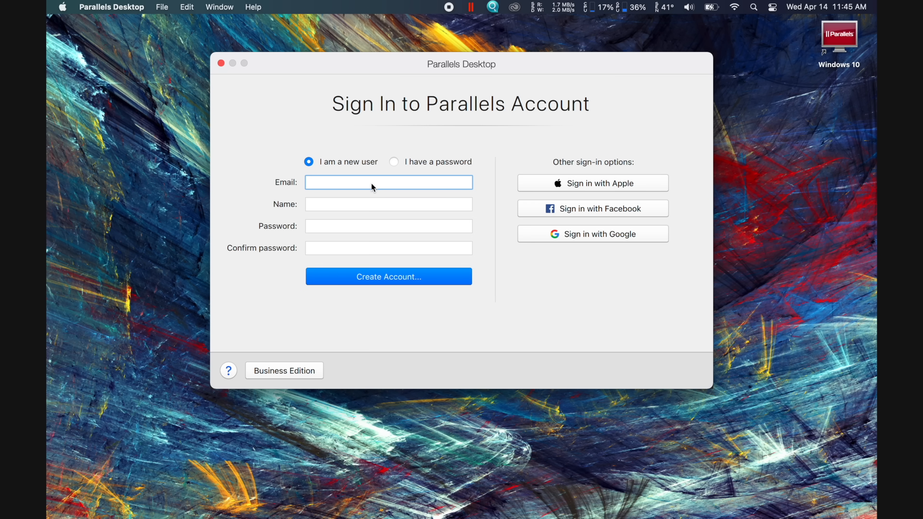
Create a new Parallels account with the entered email and accept the data privacy notice.
type("vadim")
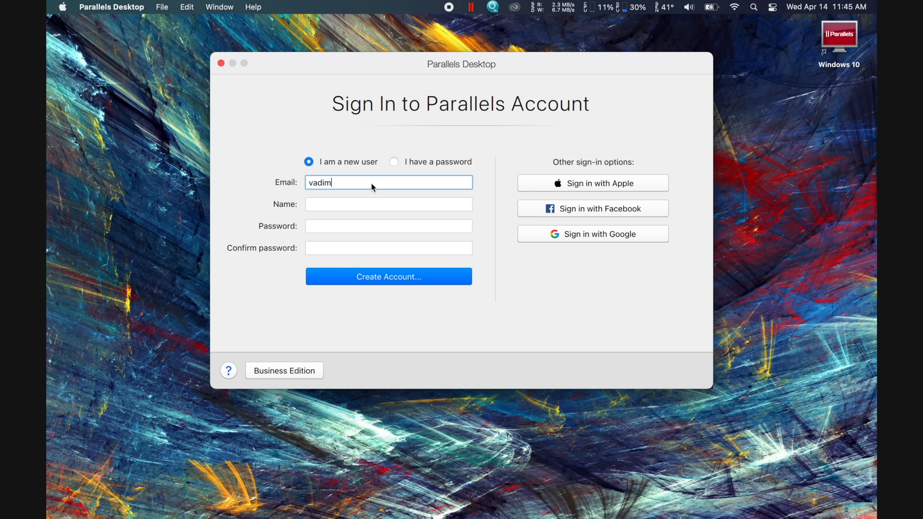
left_click(389, 277)
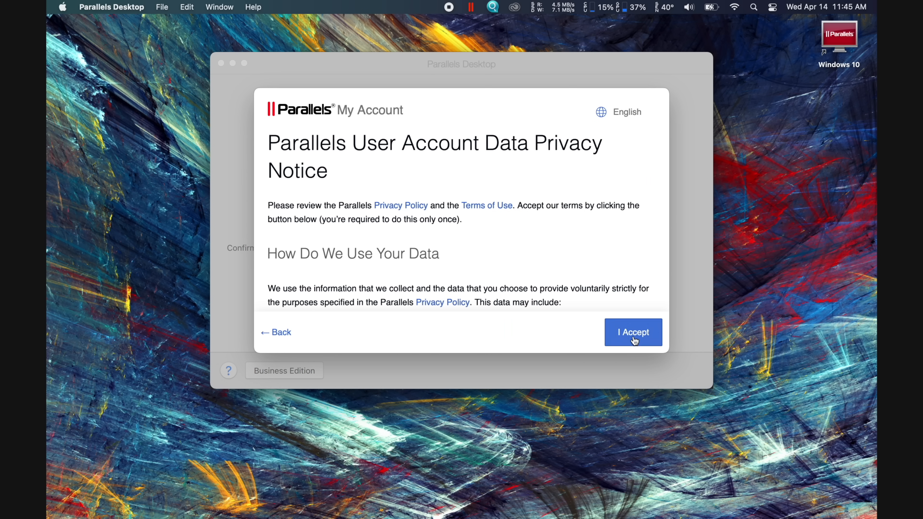
left_click(633, 332)
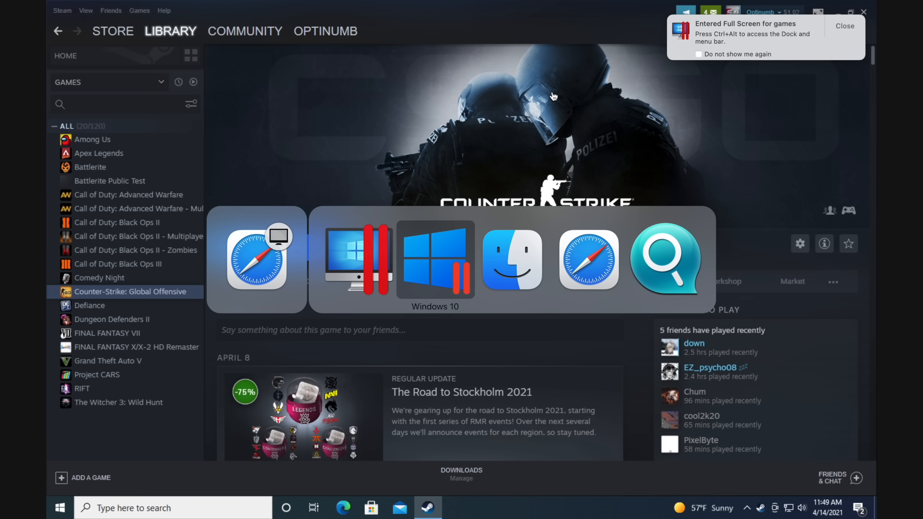
mouse_move(511, 260)
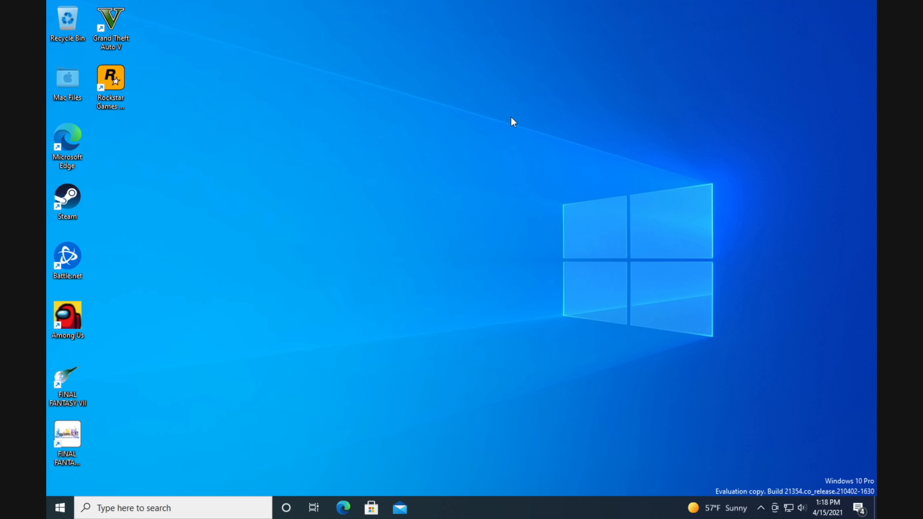
mouse_move(404, 399)
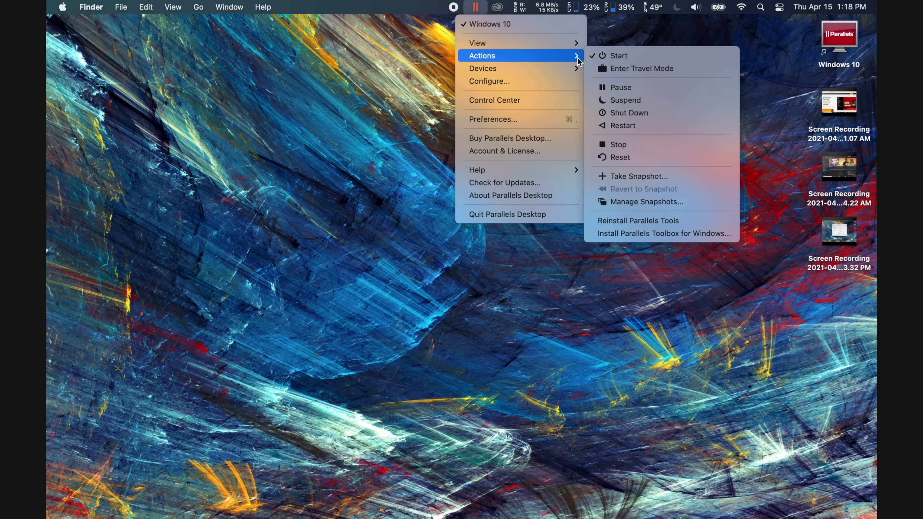
mouse_move(625, 93)
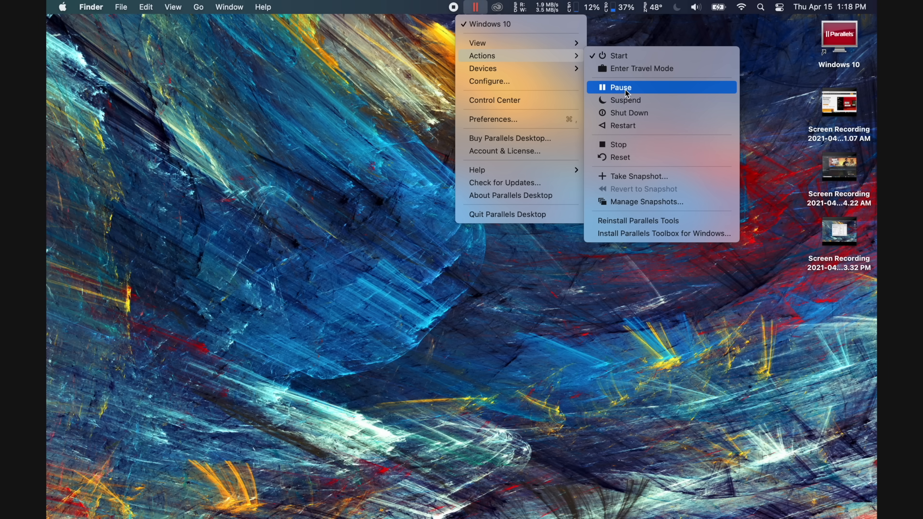
Pause the Windows 10 VM via Actions > Pause in the Parallels menu.
left_click(621, 87)
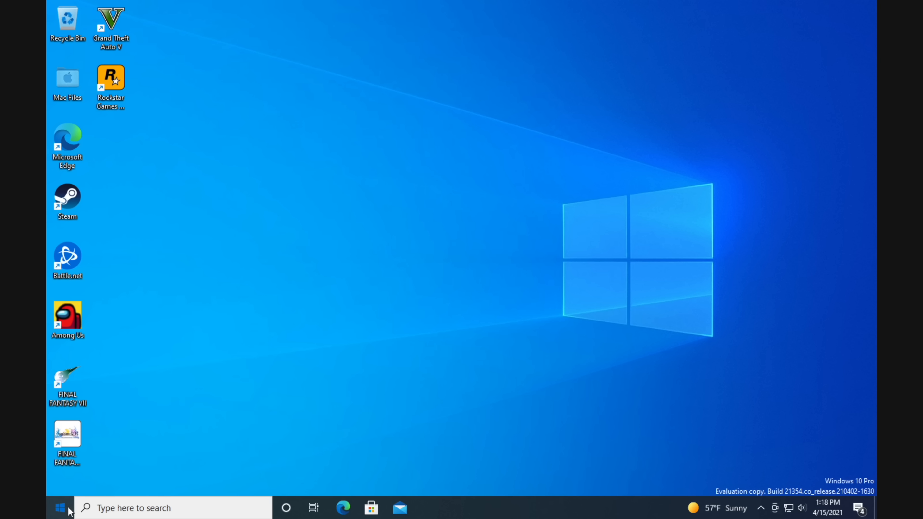
Shut down Windows from the Start menu's Power options.
left_click(60, 508)
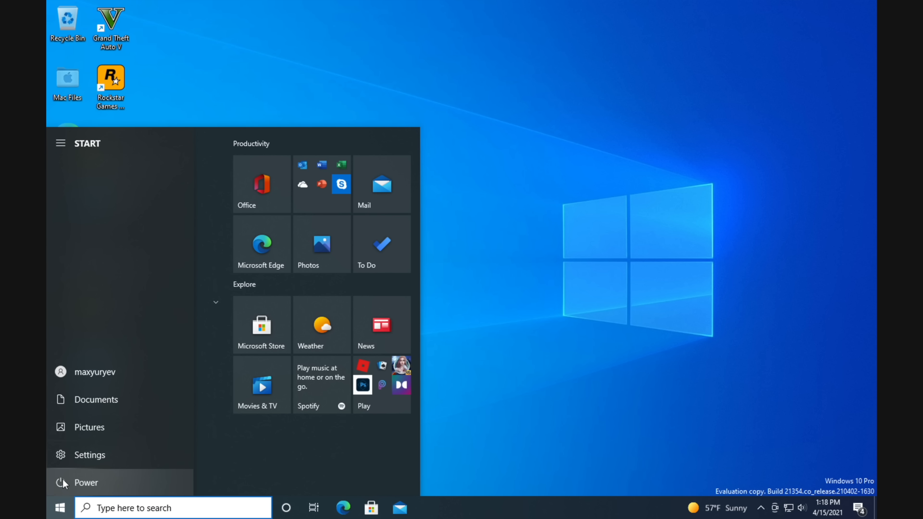
left_click(86, 483)
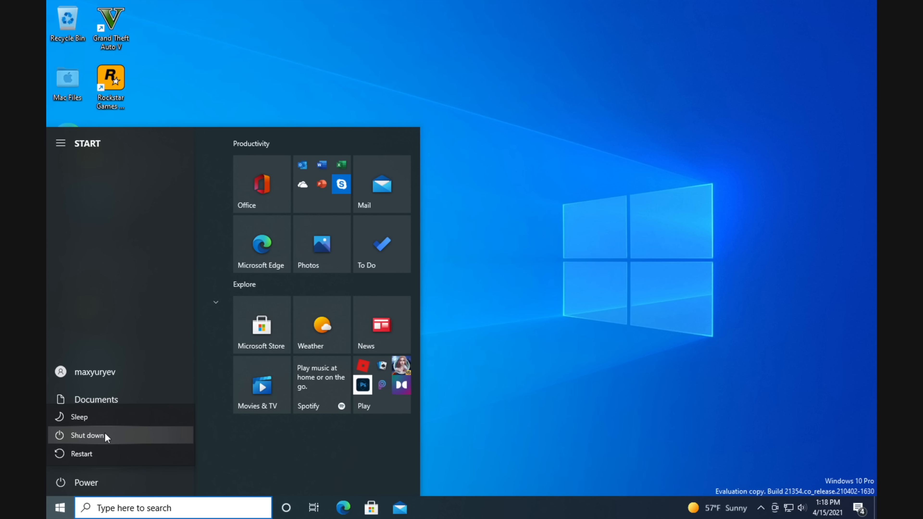
left_click(86, 435)
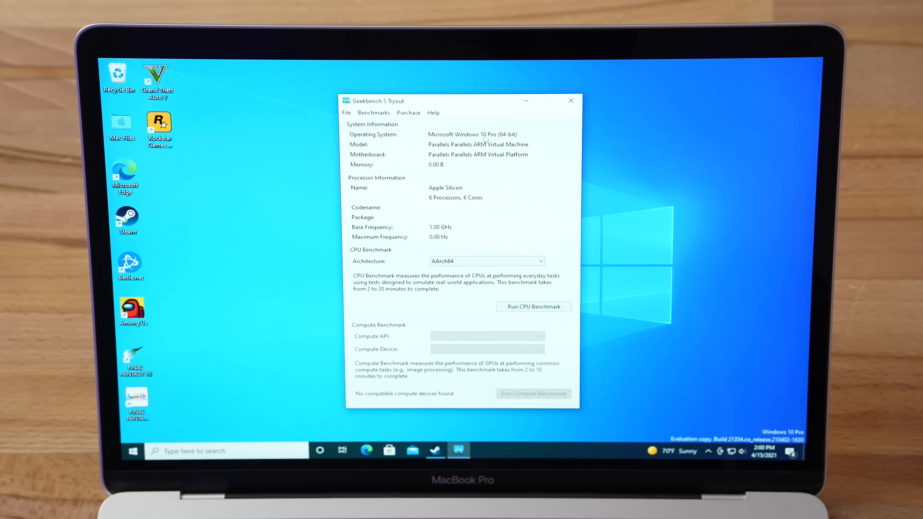
mouse_move(428, 350)
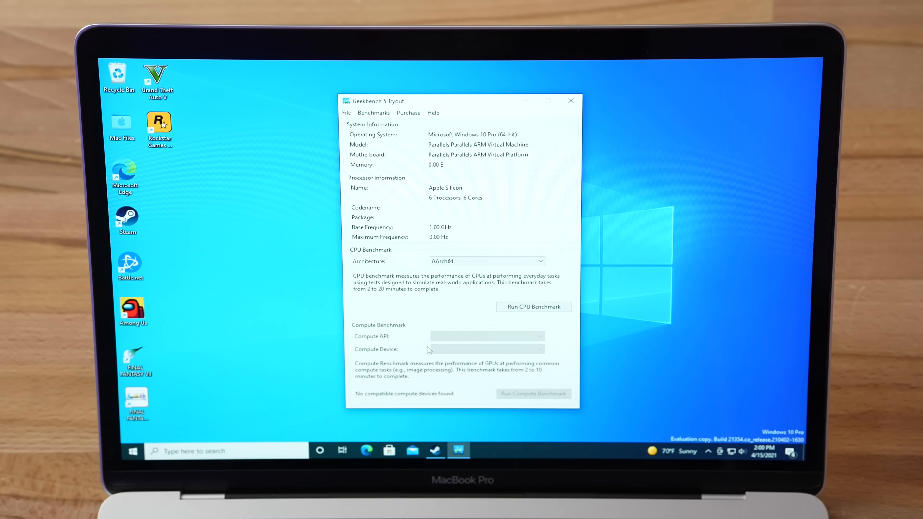
mouse_move(501, 336)
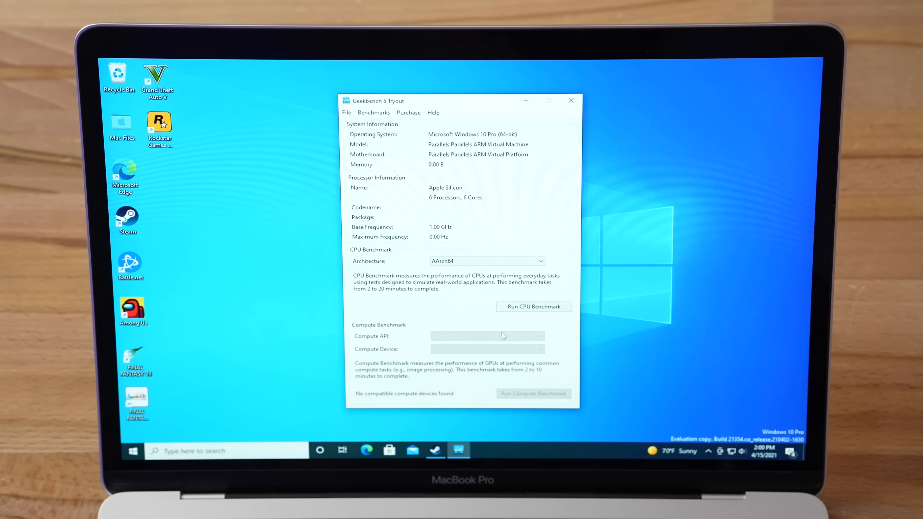